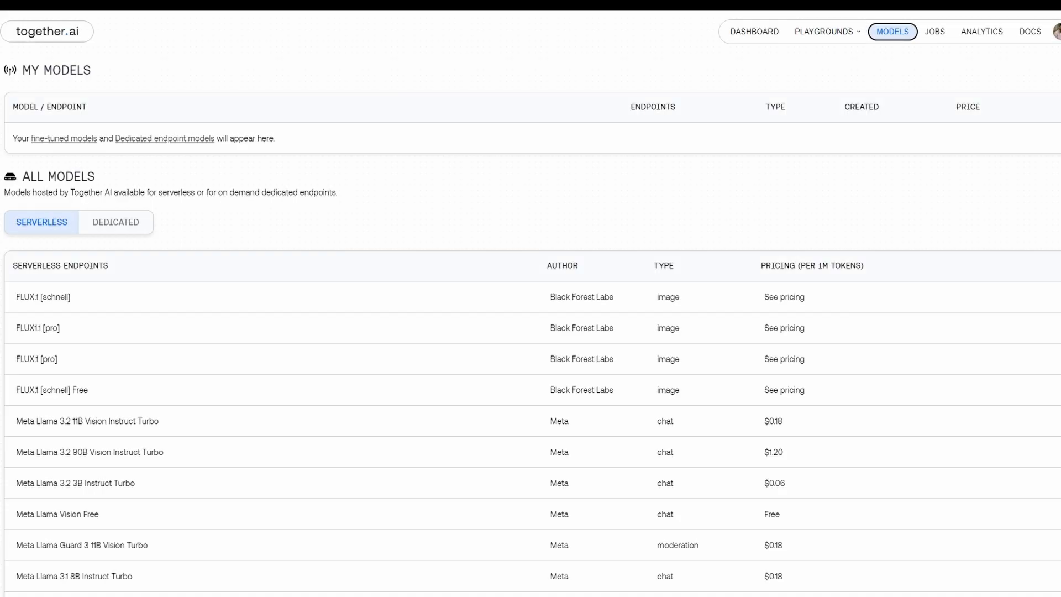
Pick FLUX1.1 [pro] from the Models list and load it in the image playground
scroll("down", 3)
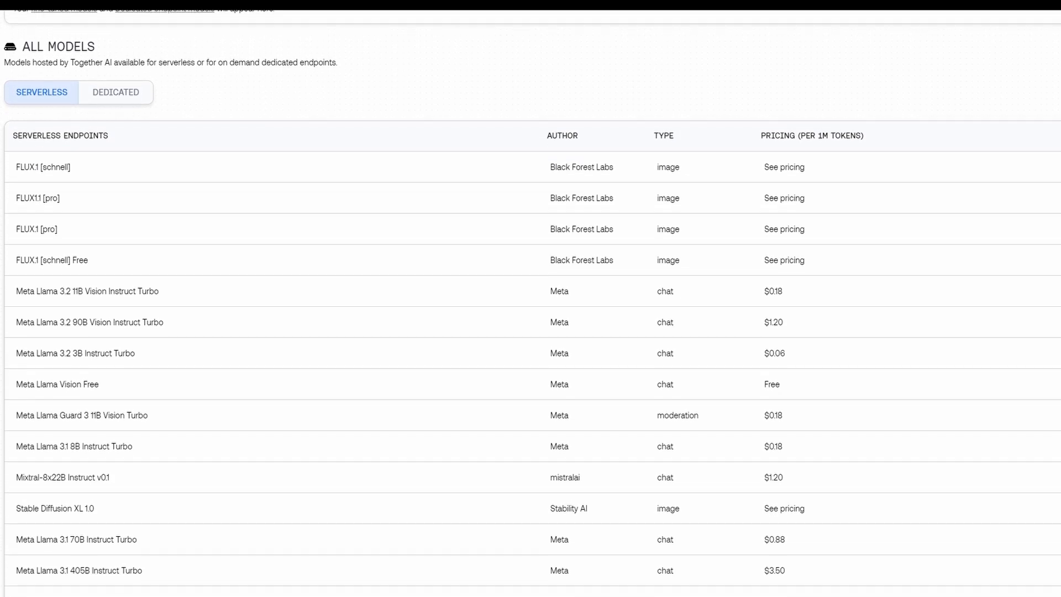
scroll("down", 3)
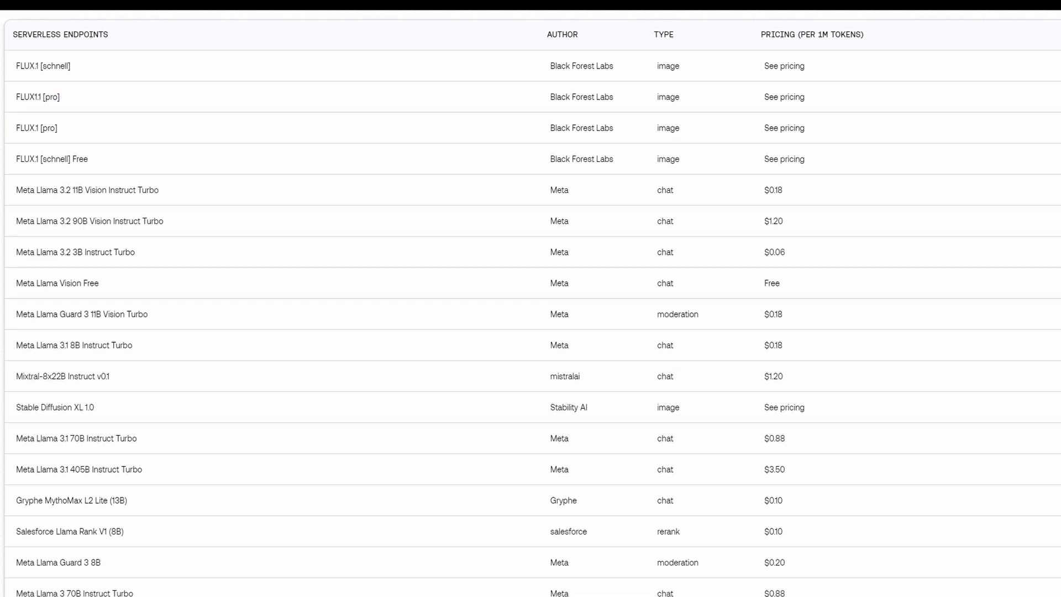
left_click(37, 97)
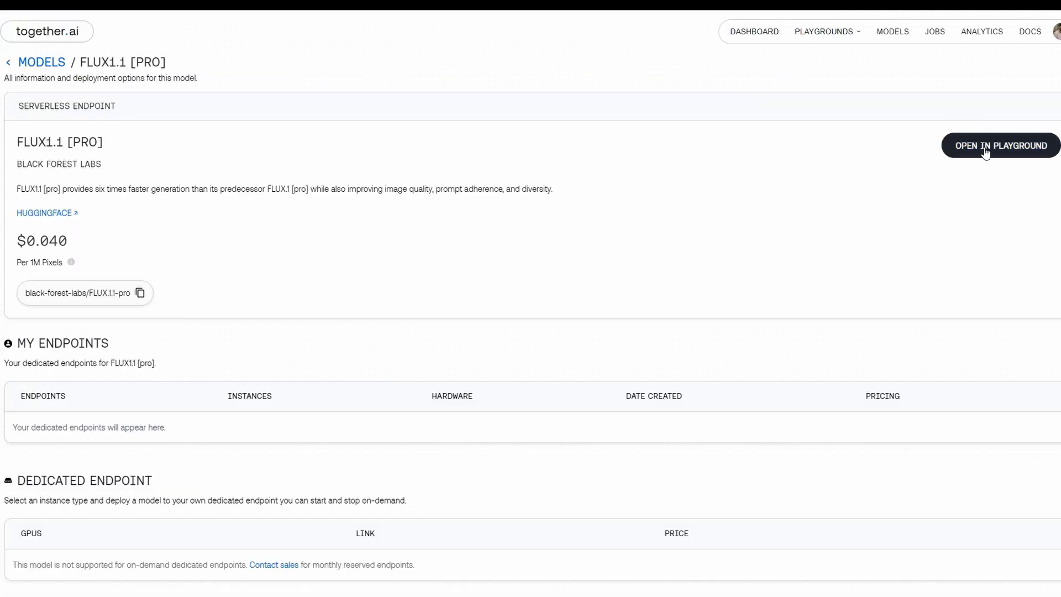
left_click(999, 145)
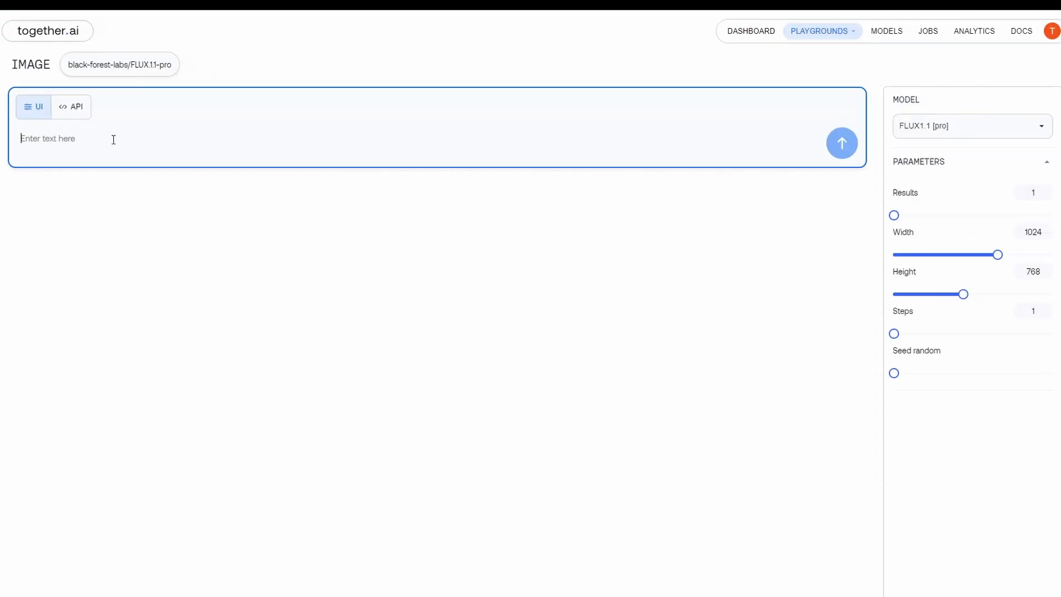
type("a boy in the city")
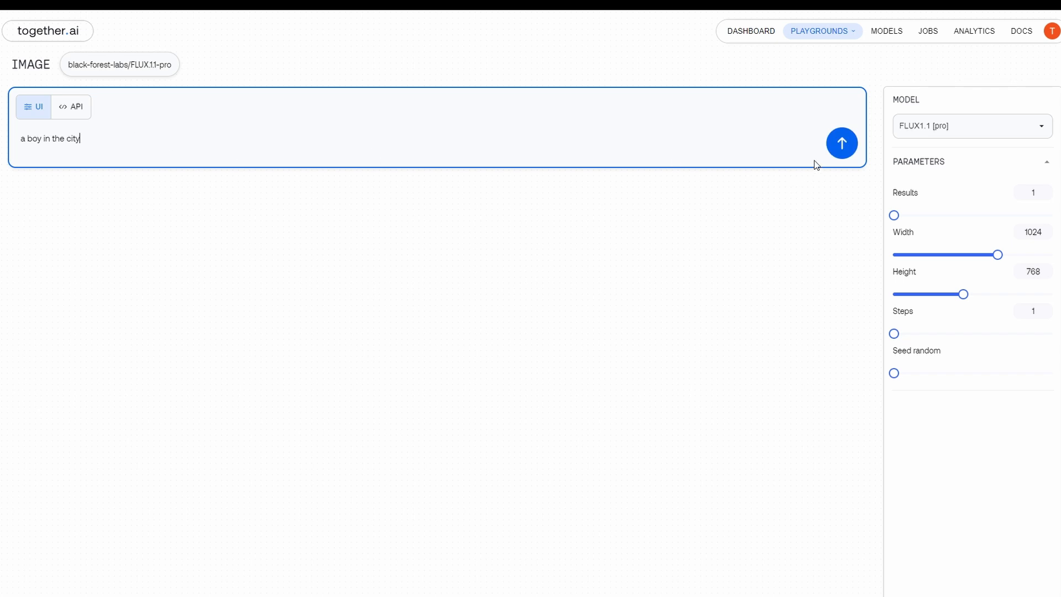
left_click(841, 143)
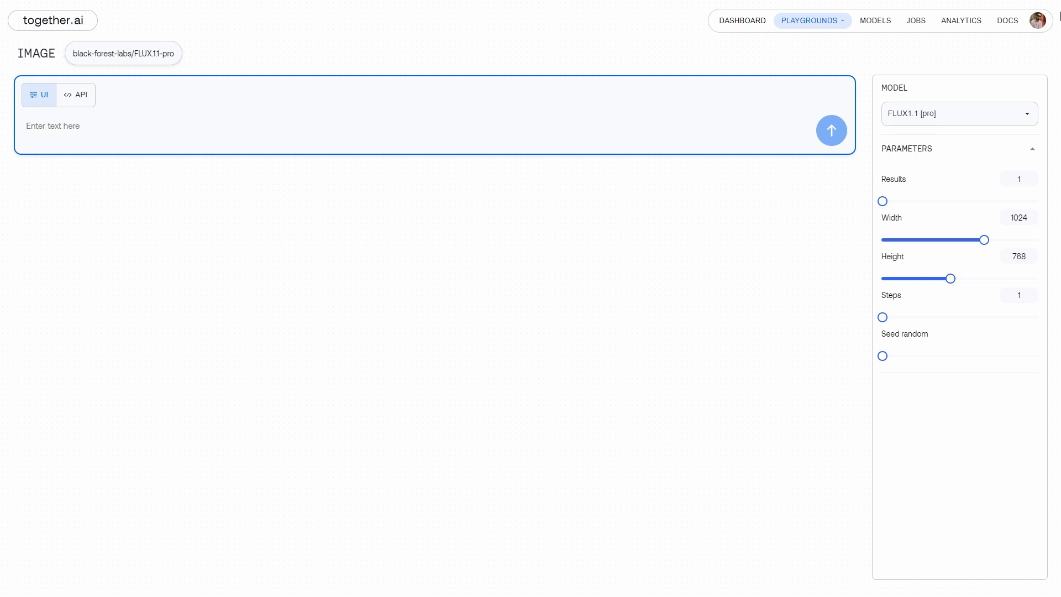
Generate from the prompt 'IMG_1020.CR2', then extend it to 'IMG_1020.CR2 selfie'
type("IMG_1020.CR2")
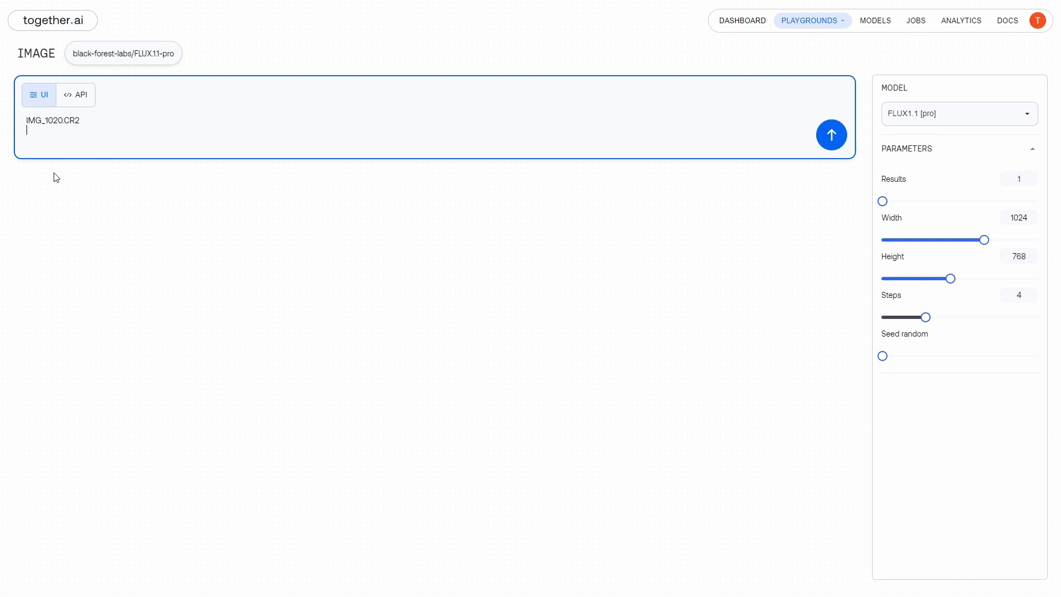
mouse_move(805, 152)
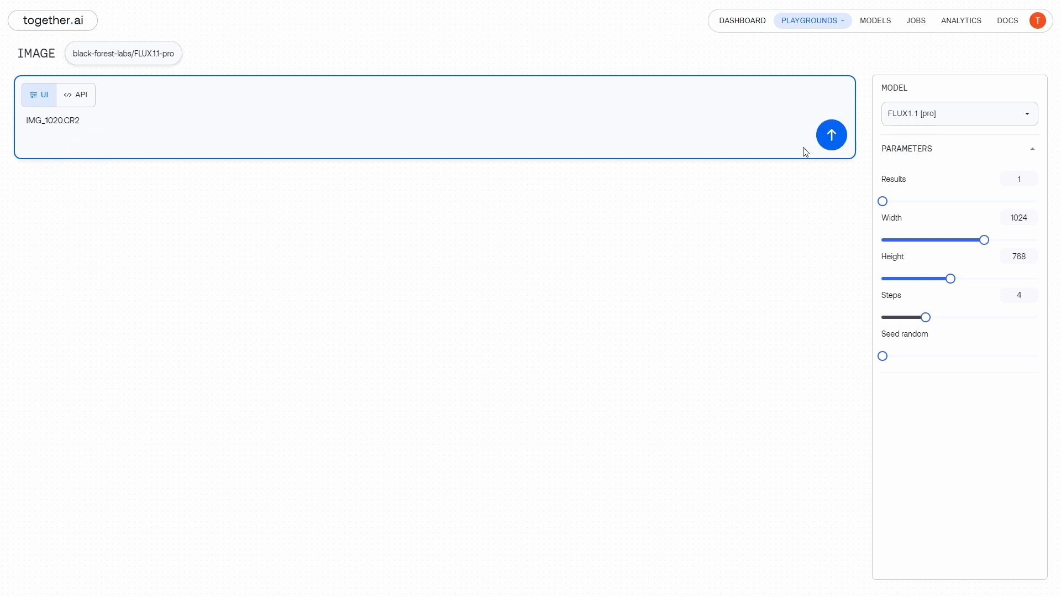
left_click(831, 135)
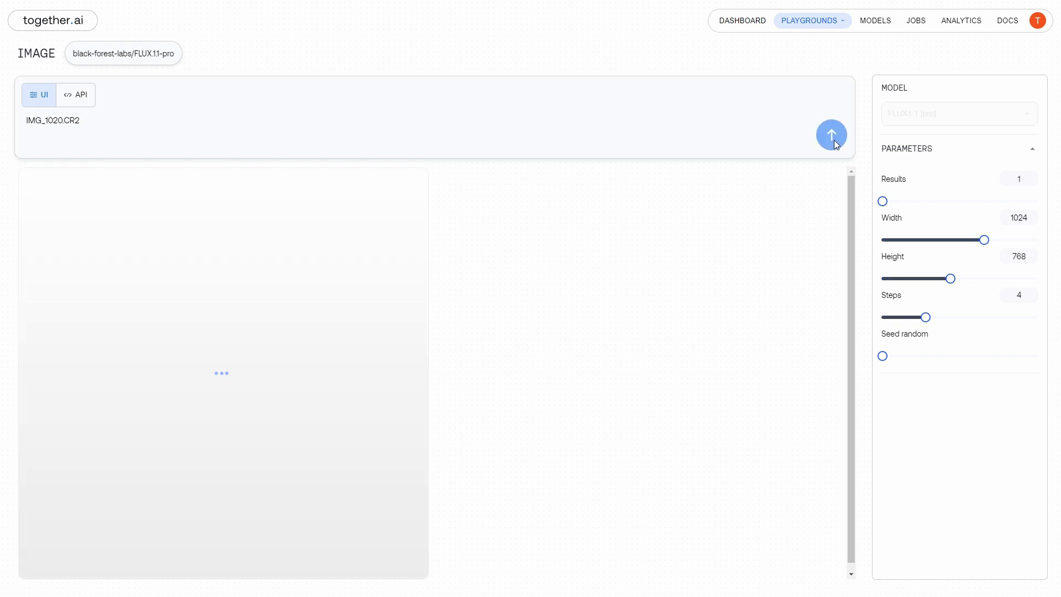
type("selfie")
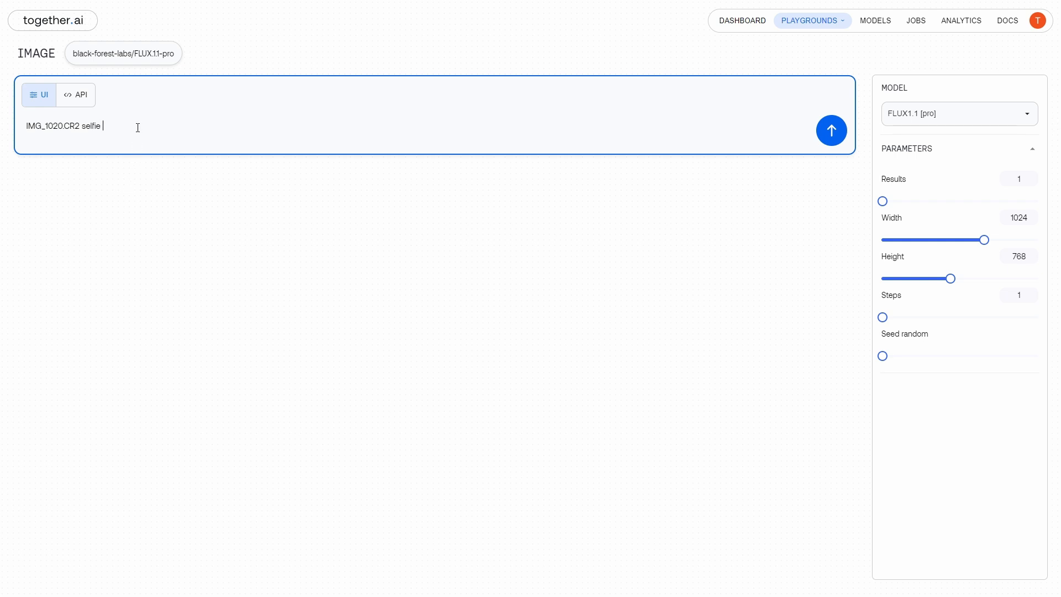
mouse_move(831, 131)
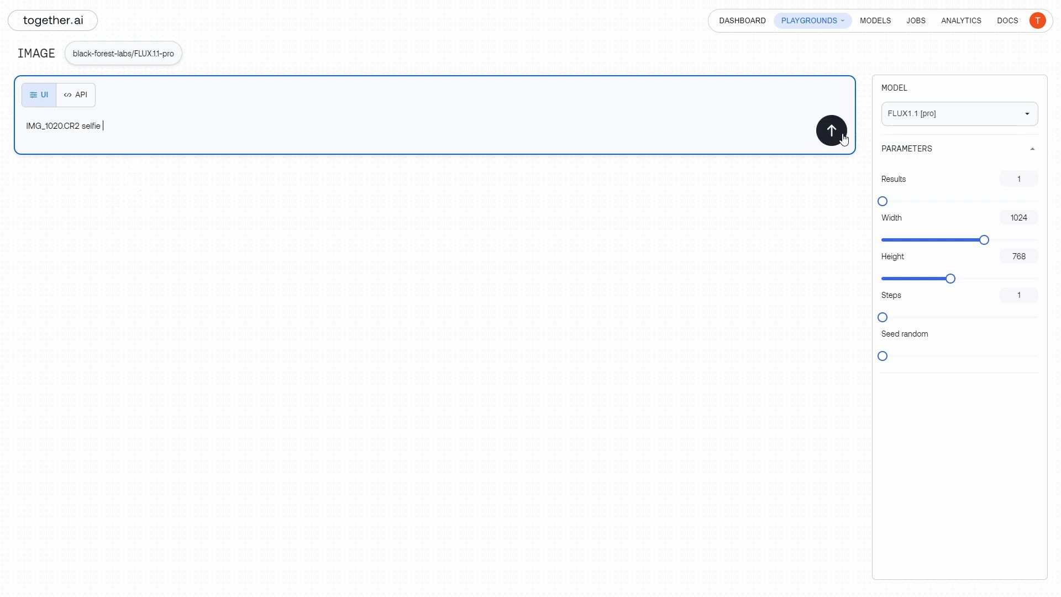
Generate the tabby cat and brown dog images, then change the prompt from 'Women at a bar' to 'Selfie'
left_click(831, 130)
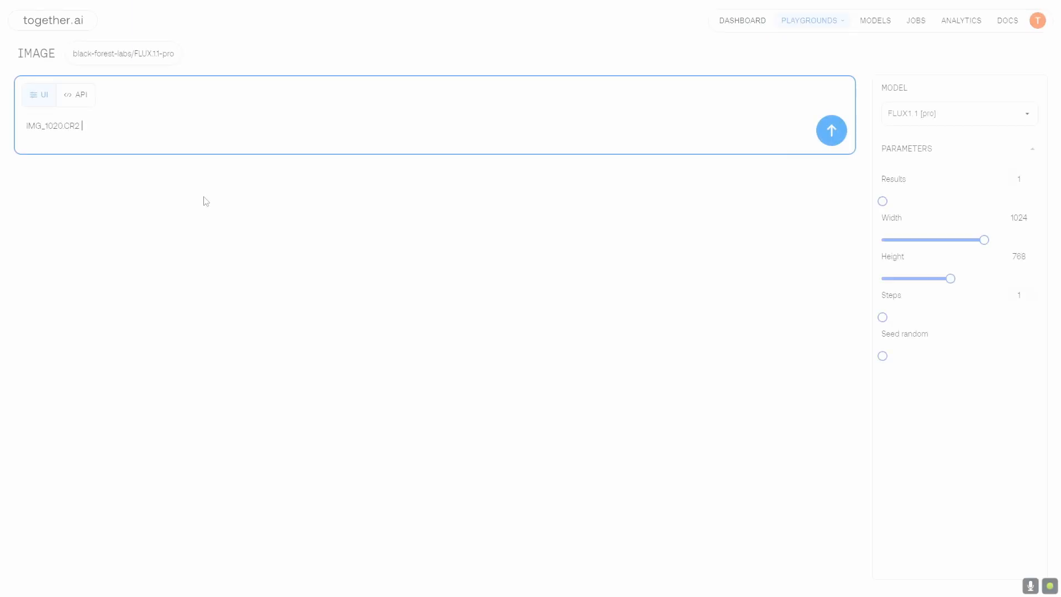
left_click(831, 130)
type(" Cat")
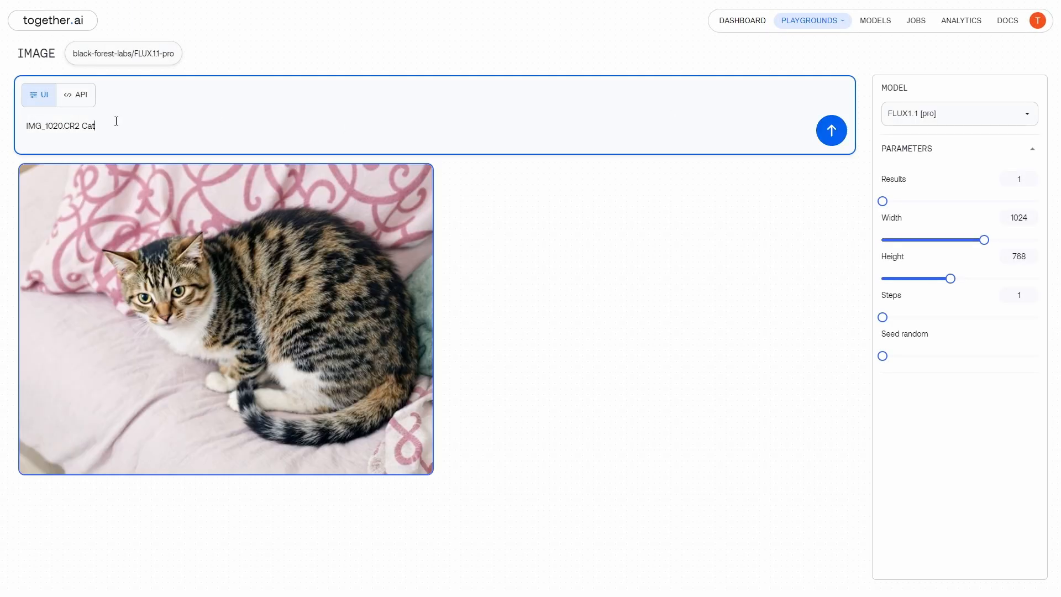
left_click(831, 130)
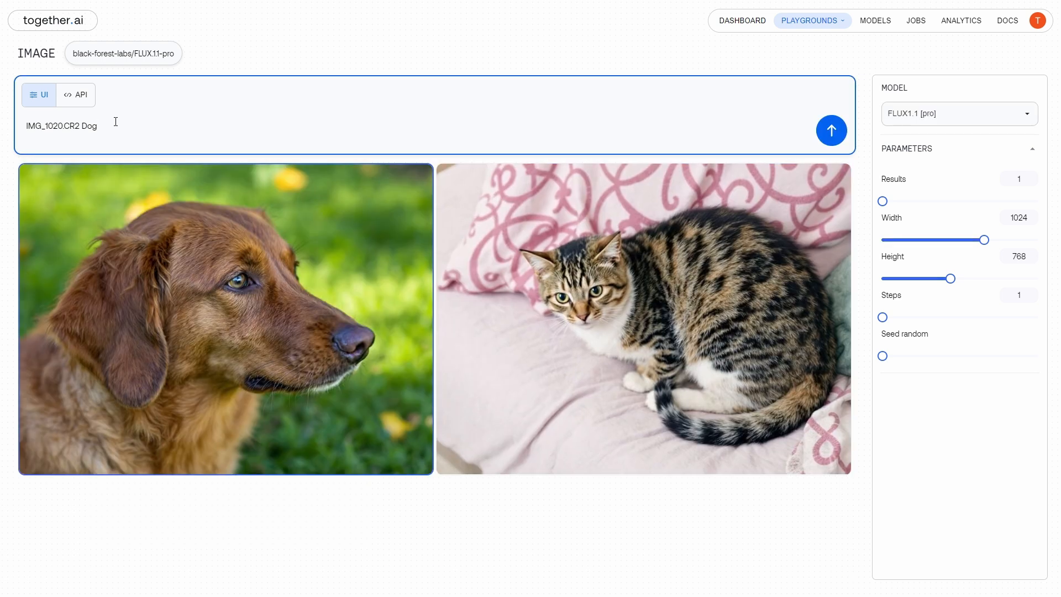
type("Women a")
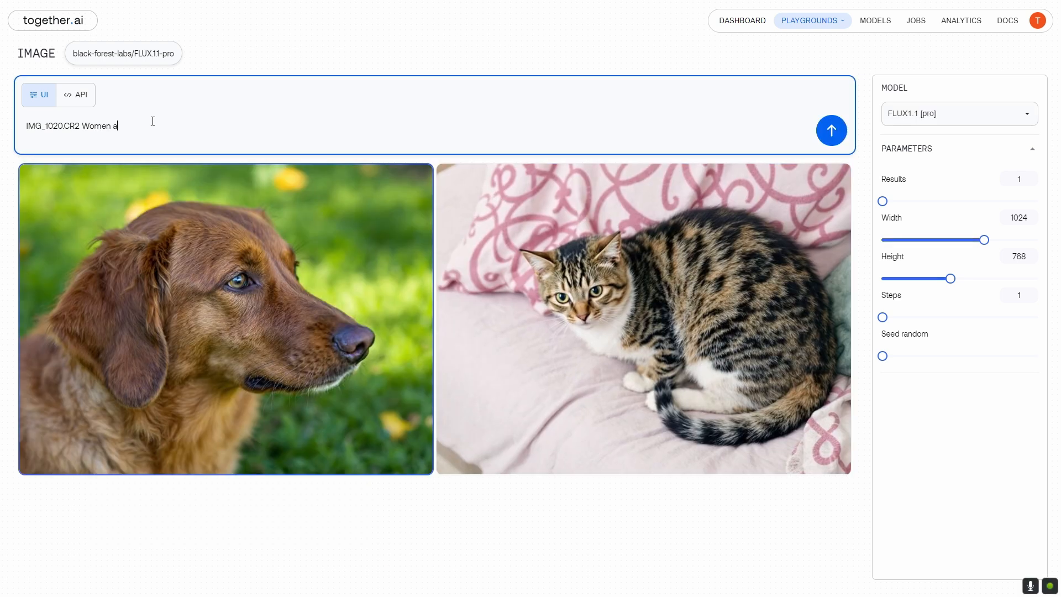
type("t a bar")
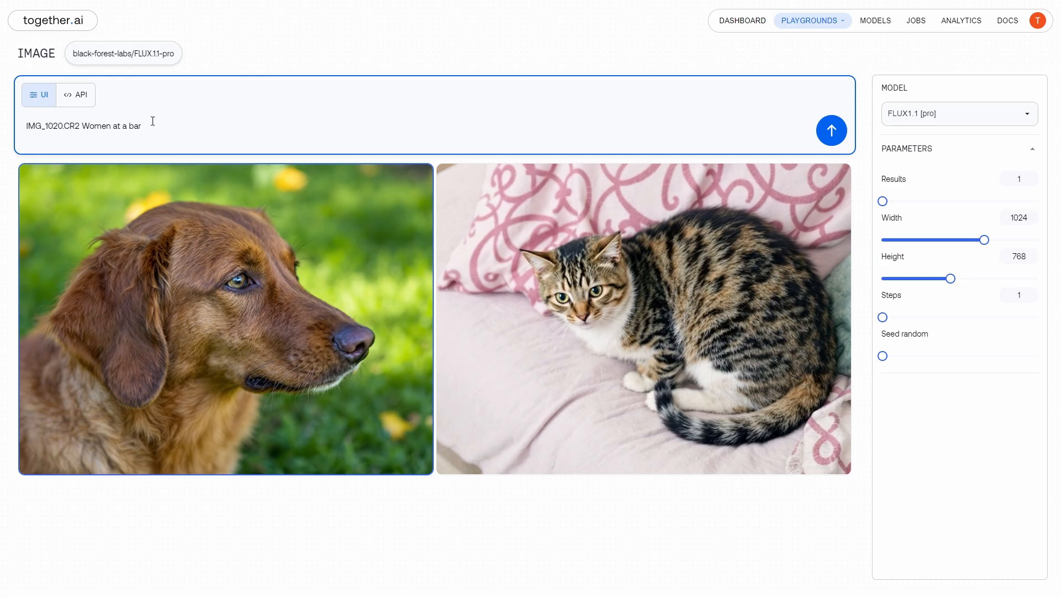
type("Selfie")
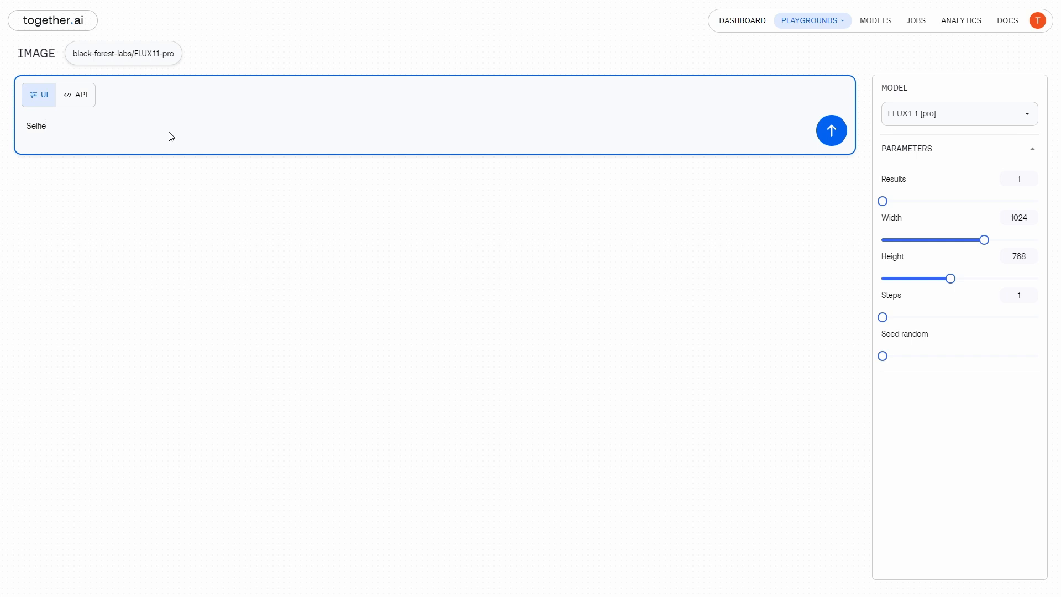
Generate passport-style ID card images from '20021120_passport_photo.jpg', then reset the playground
type(".jpg")
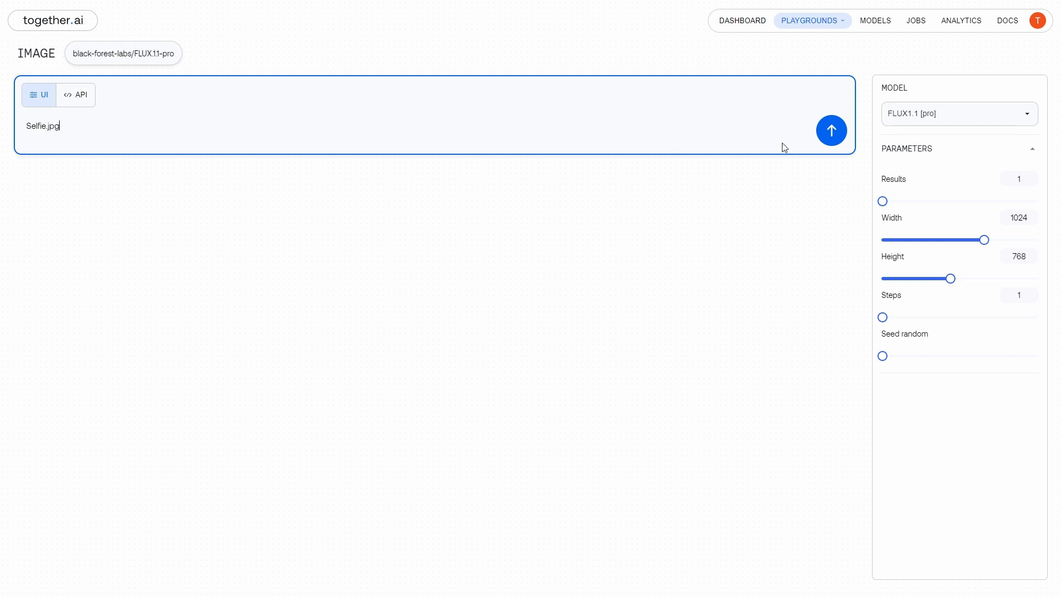
left_click(830, 129)
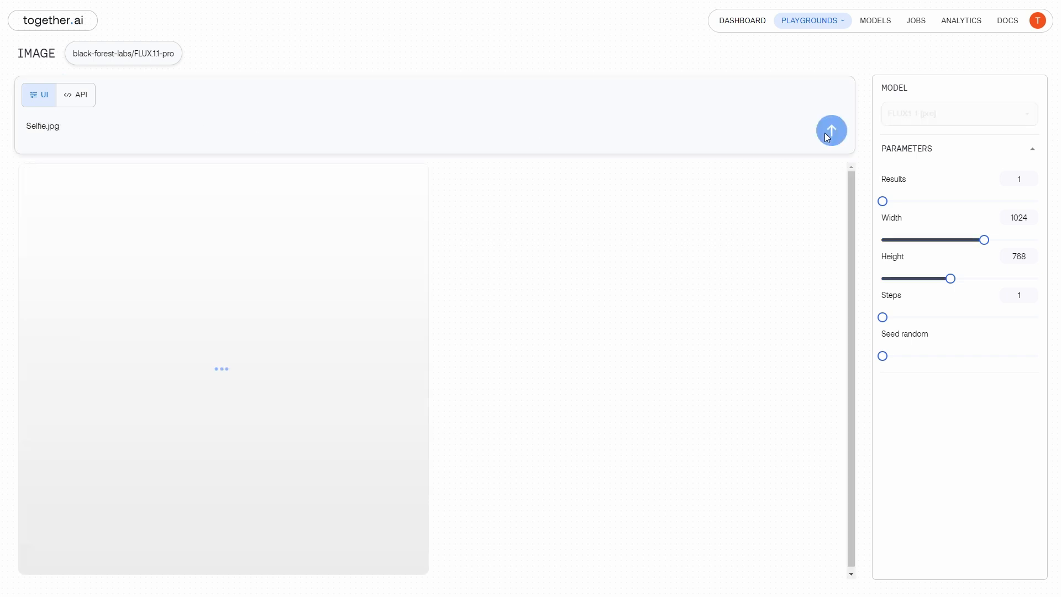
left_click(831, 130)
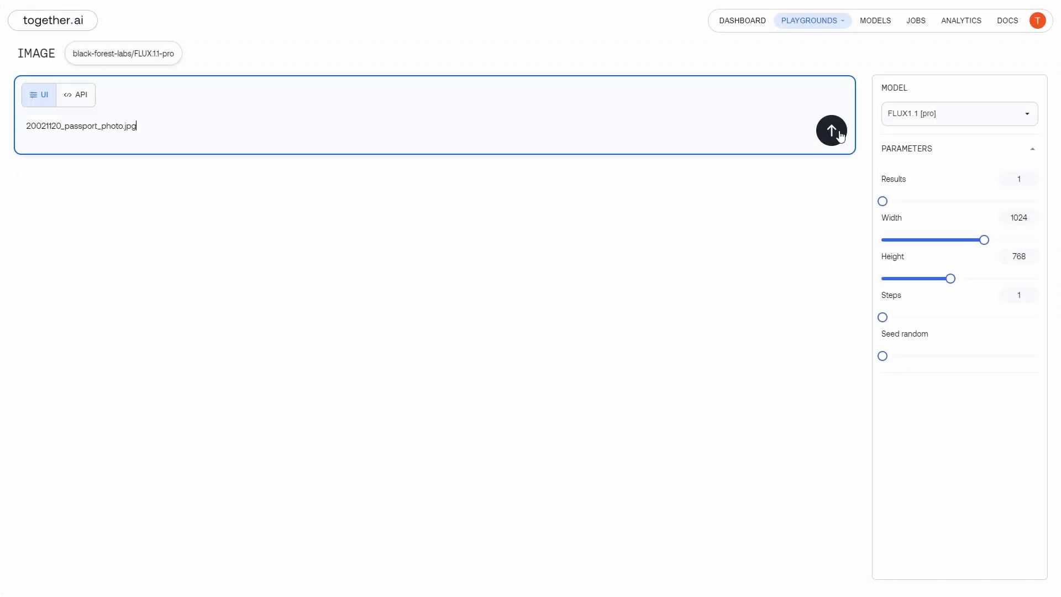
left_click(831, 130)
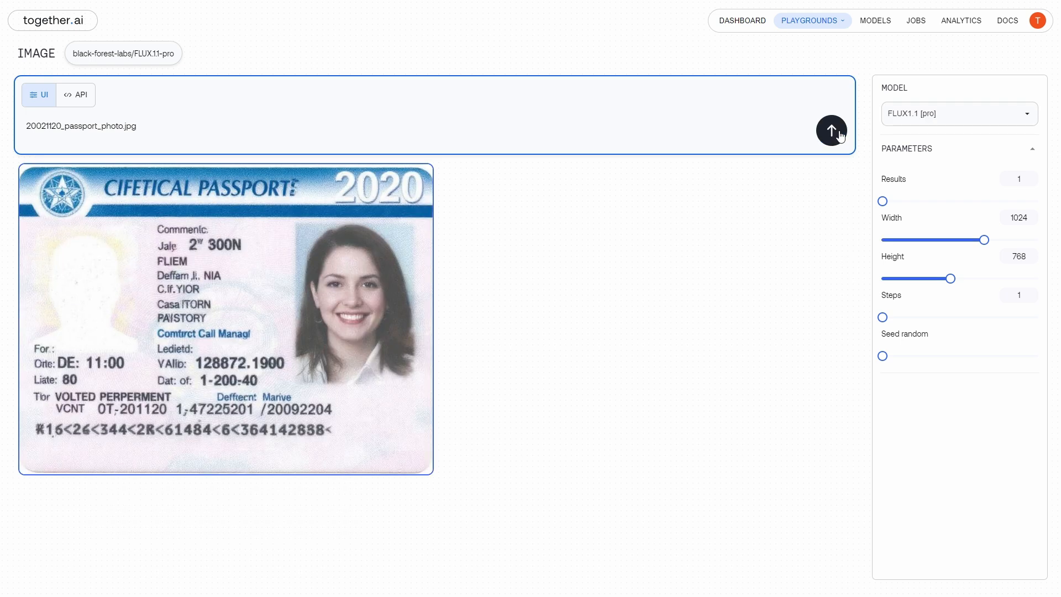
left_click(831, 130)
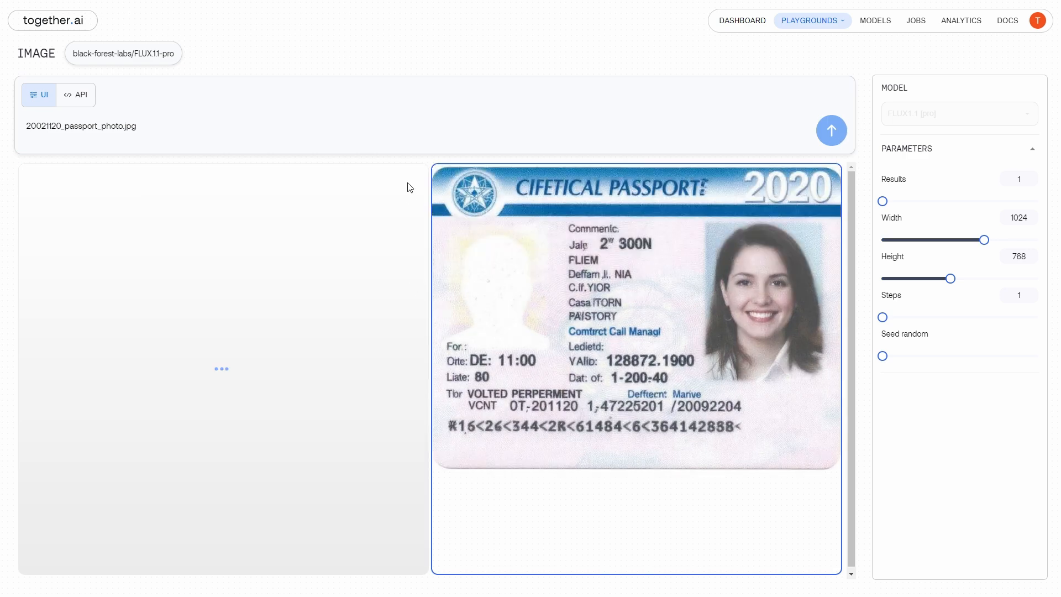
left_click(831, 130)
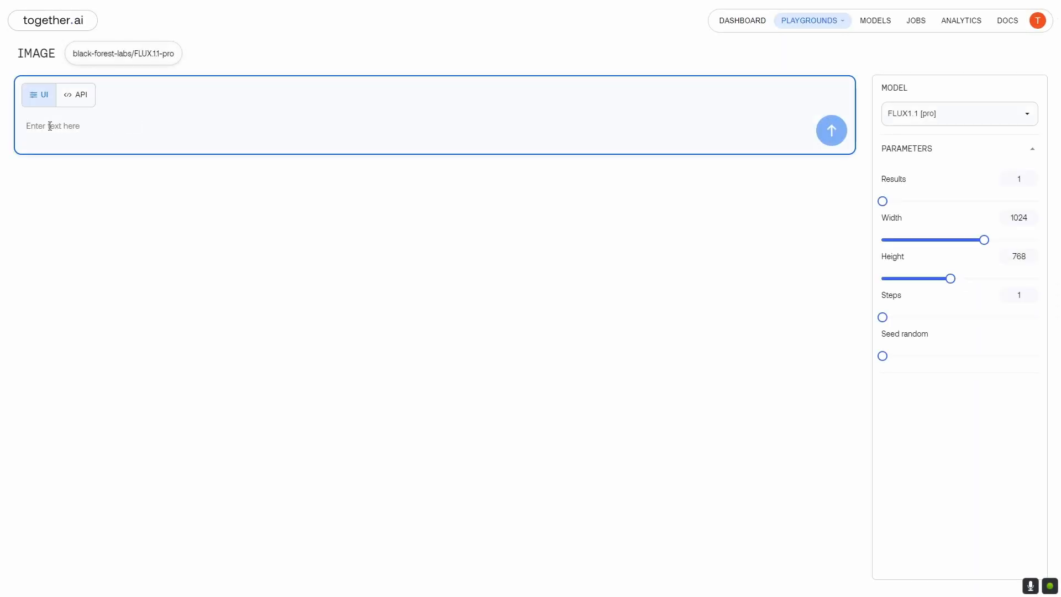
Generate hyper-realistic images of Spirited Away's No Face giving a TedTalk speech
type("a hyper realistic high resolution photo of no face from the studio ghibli movie spirited away giving a speech at a TedTalk event.")
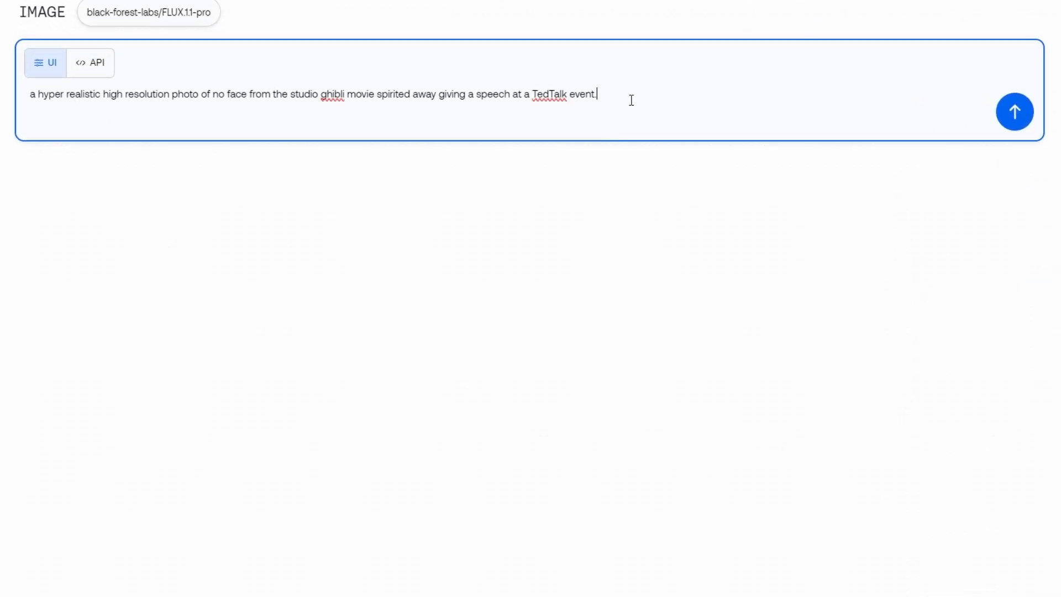
mouse_move(1015, 112)
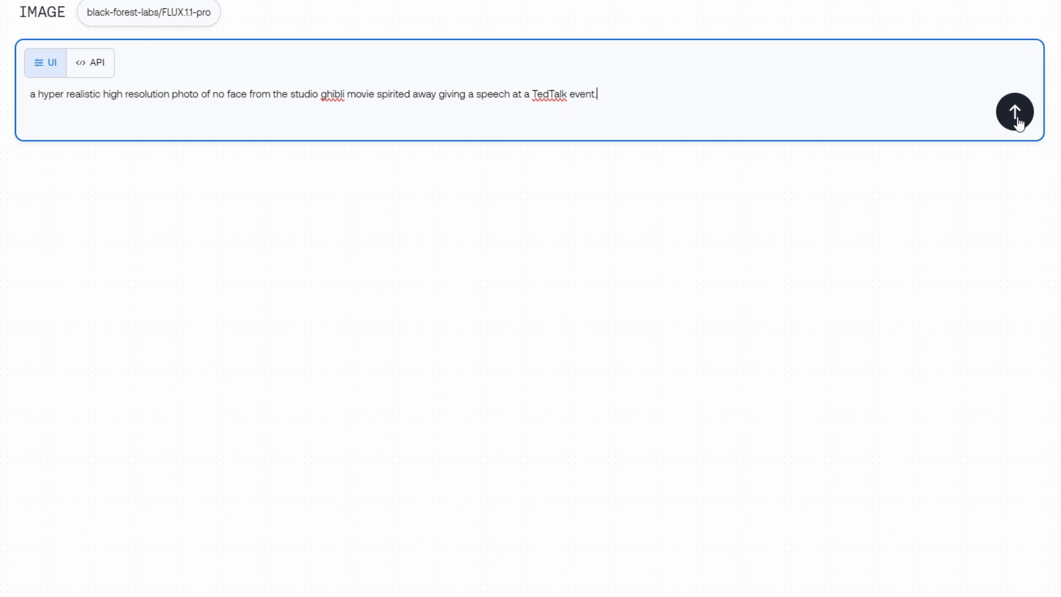
left_click(1014, 112)
type("a fat korean maid crying in the floor. Behind her there is a hispanic woman with dark red hair is yelling at her in a mansion, dramatic, hyperrealistic photography.")
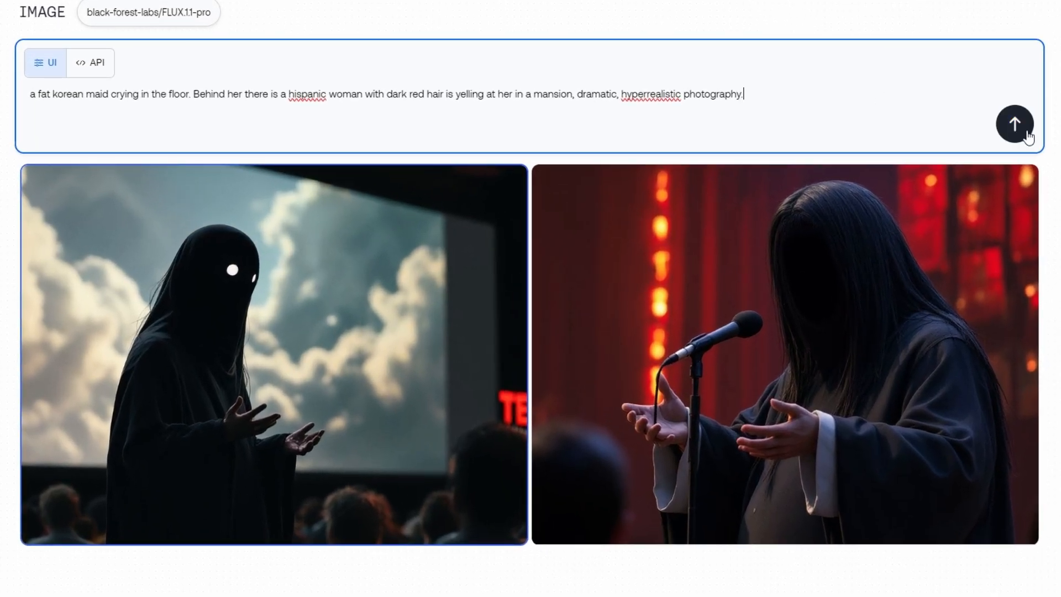
Generate two images of a maid crying on a mansion floor
left_click(1015, 123)
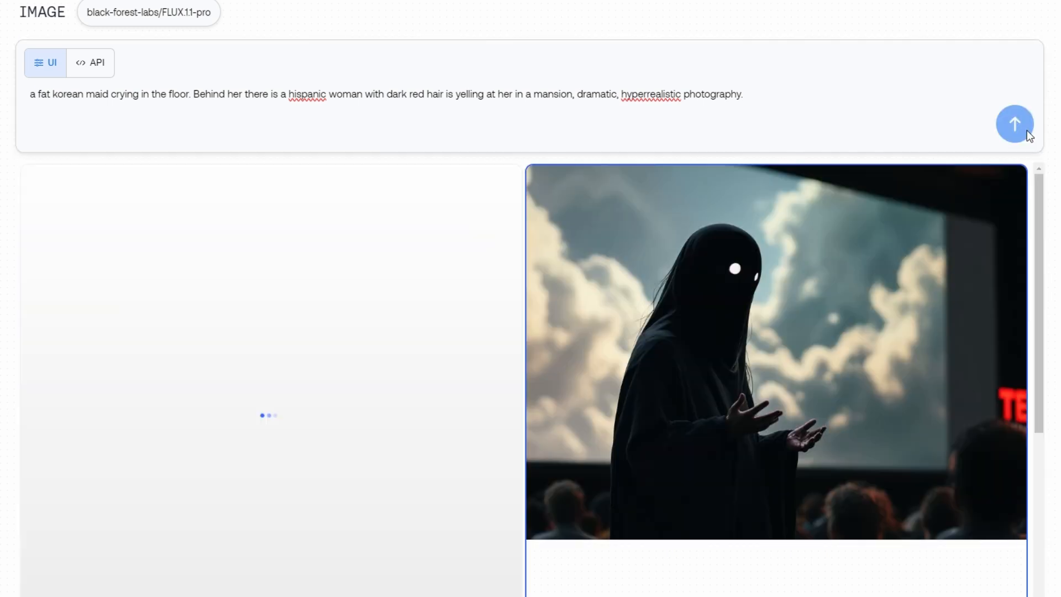
mouse_move(1052, 302)
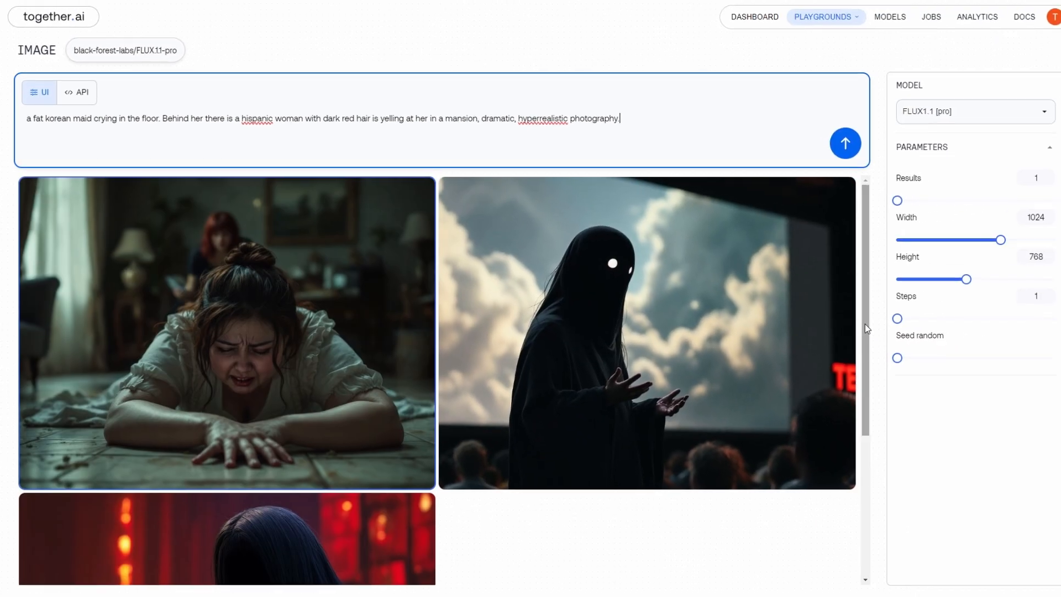
left_click(845, 142)
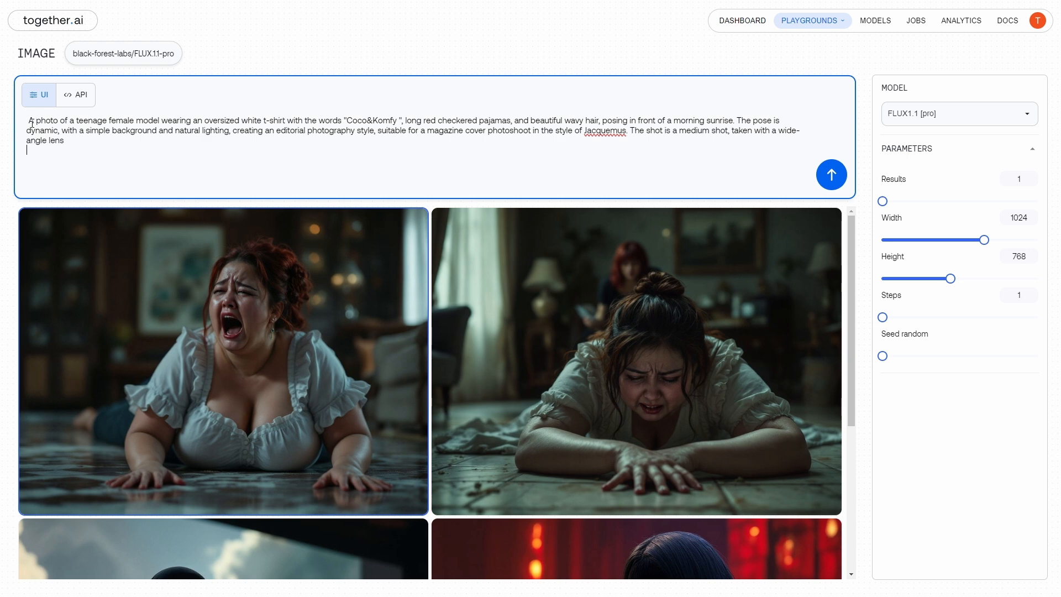
Submit the Coco&Komfy t-shirt and red checkered pajamas model prompt
scroll("up", 3)
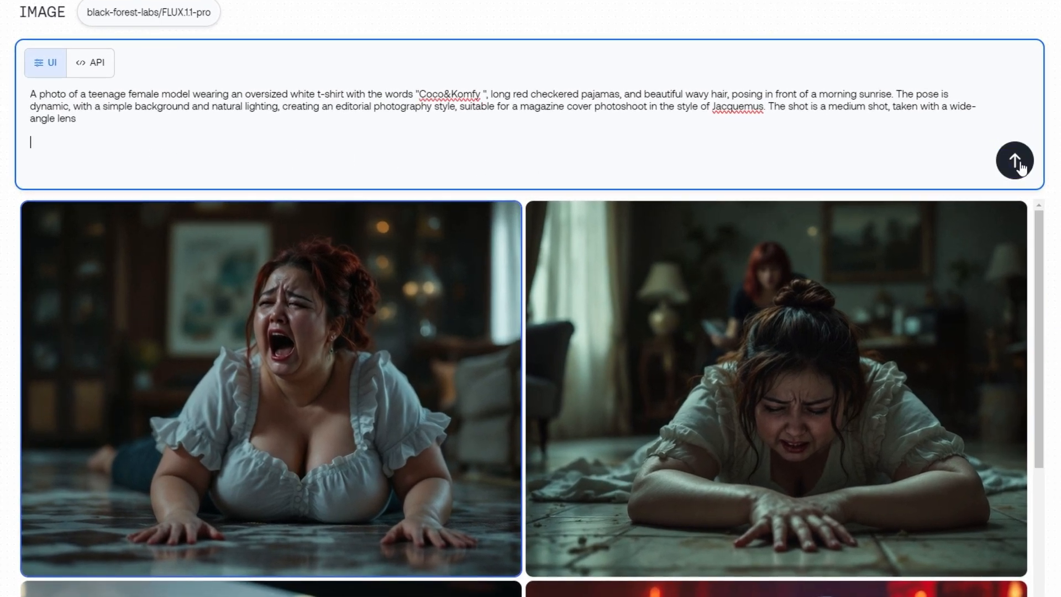
left_click(1014, 160)
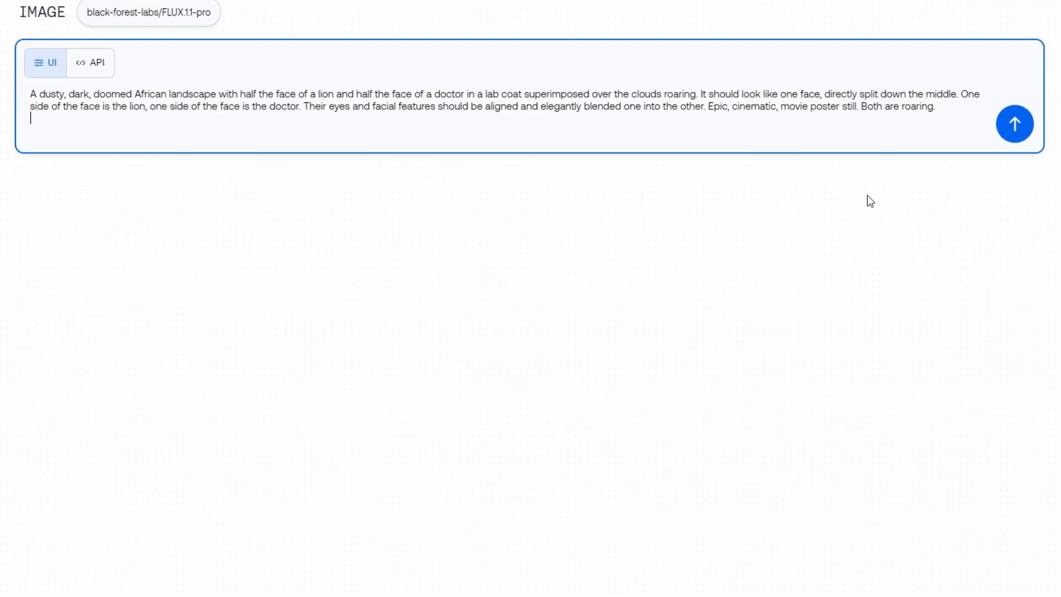
mouse_move(1015, 123)
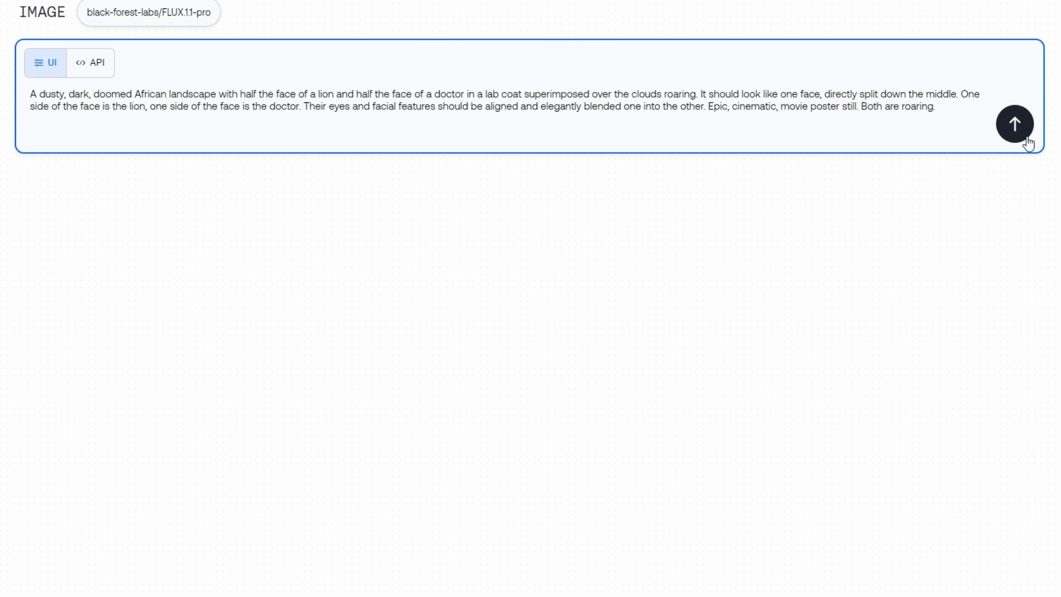
Submit the lion-and-doctor split-face prompt over an African landscape
left_click(1014, 123)
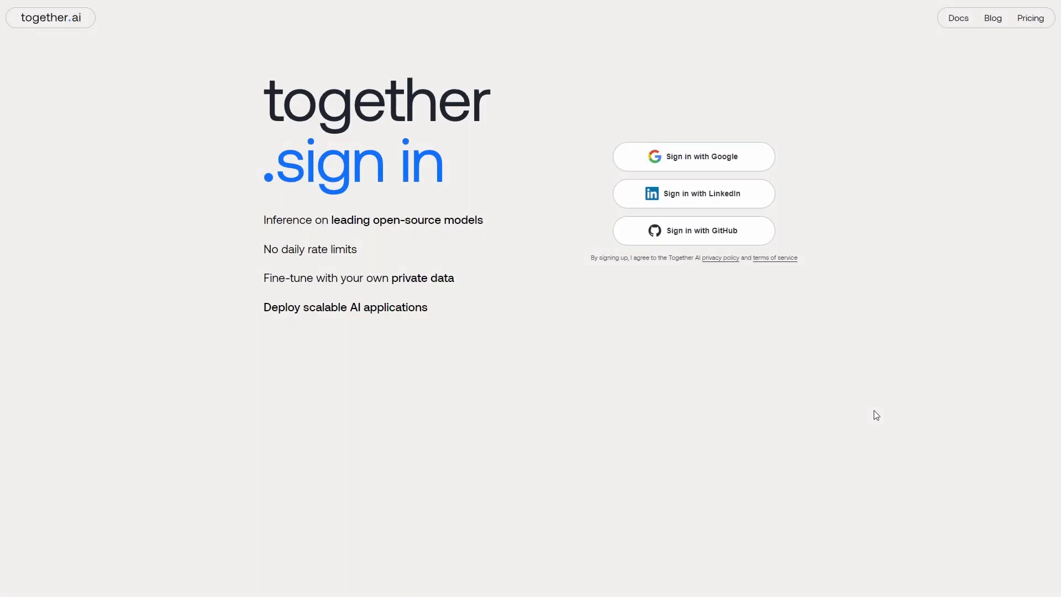
mouse_move(719, 165)
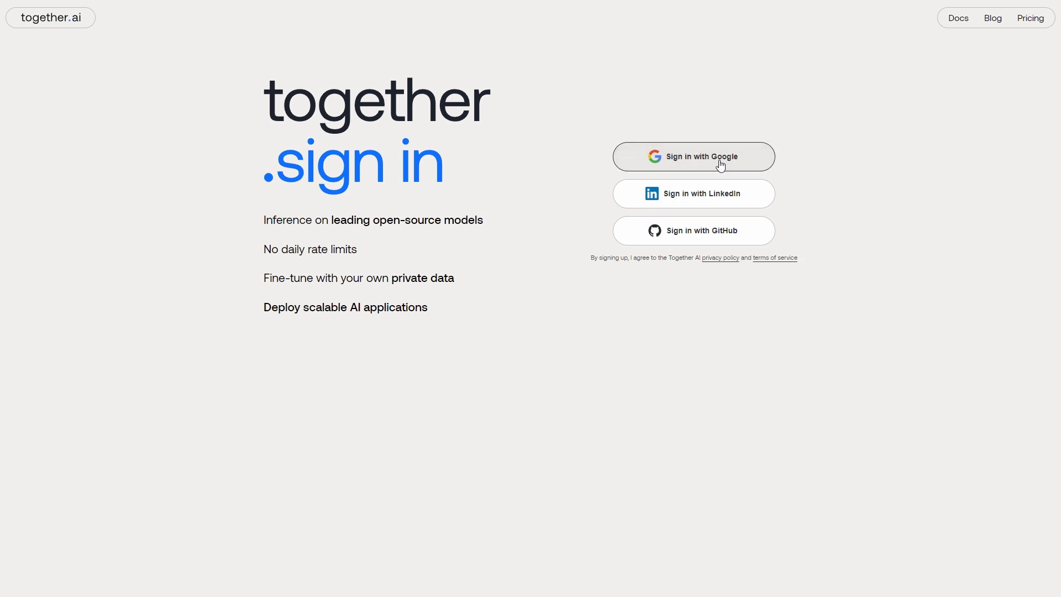
Sign in to together.ai with a Google account
left_click(1029, 17)
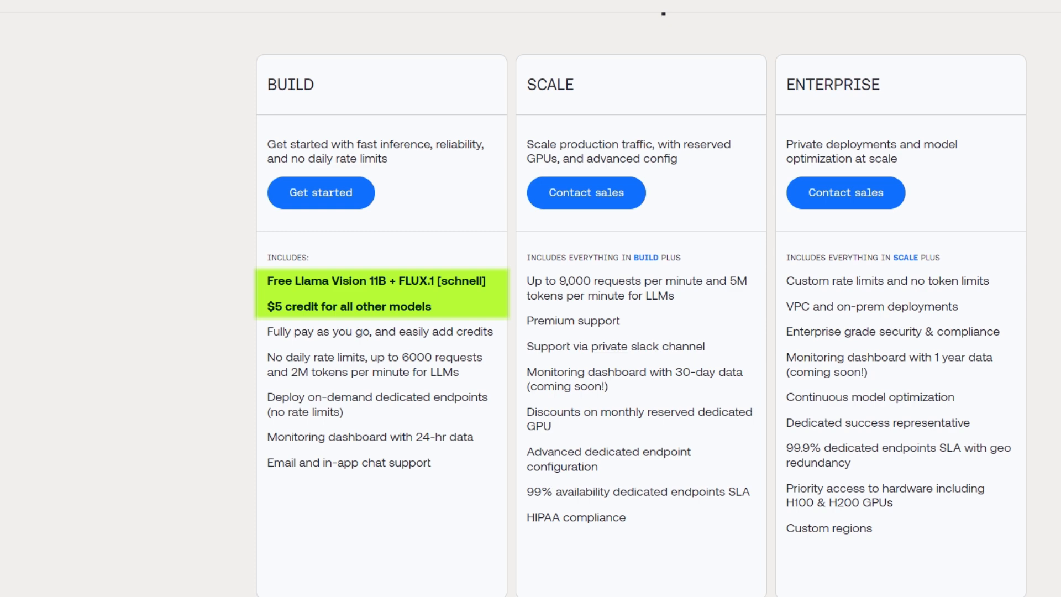
mouse_move(336, 322)
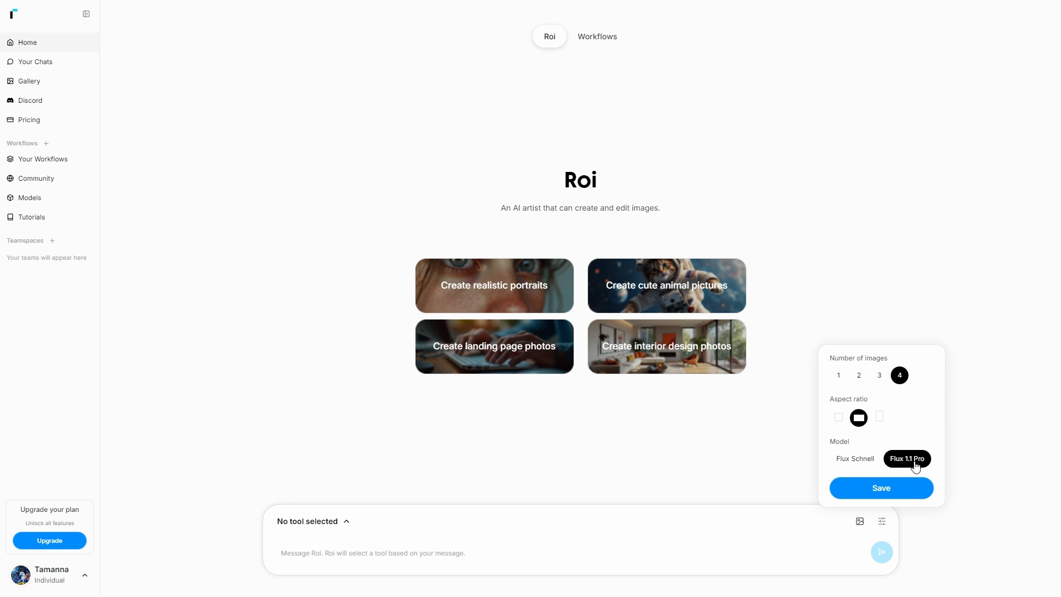
Choose Flux 1.1 Pro as Rubbrband's image model
left_click(29, 120)
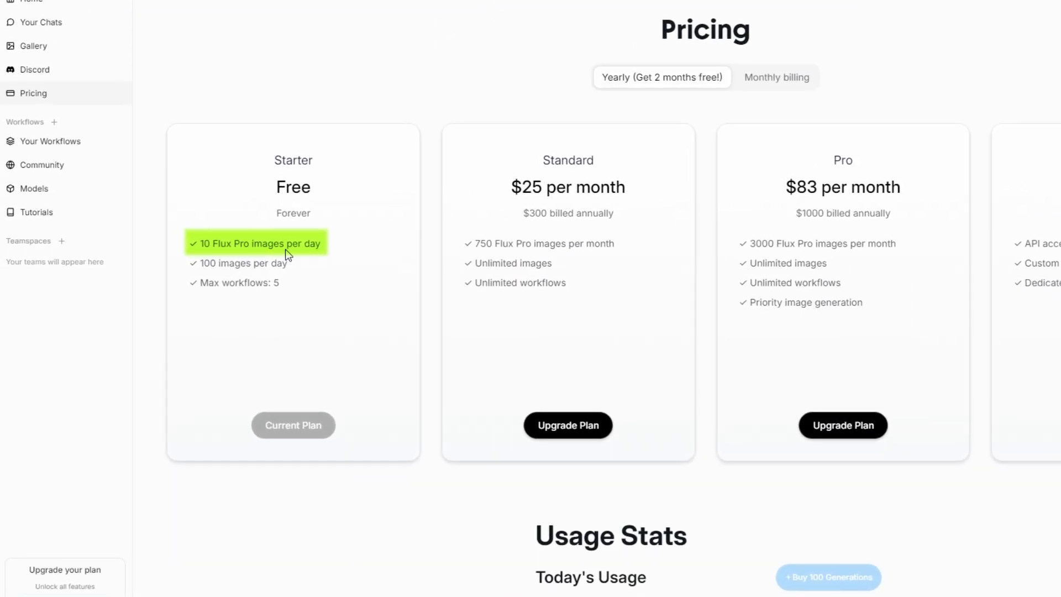
mouse_move(189, 298)
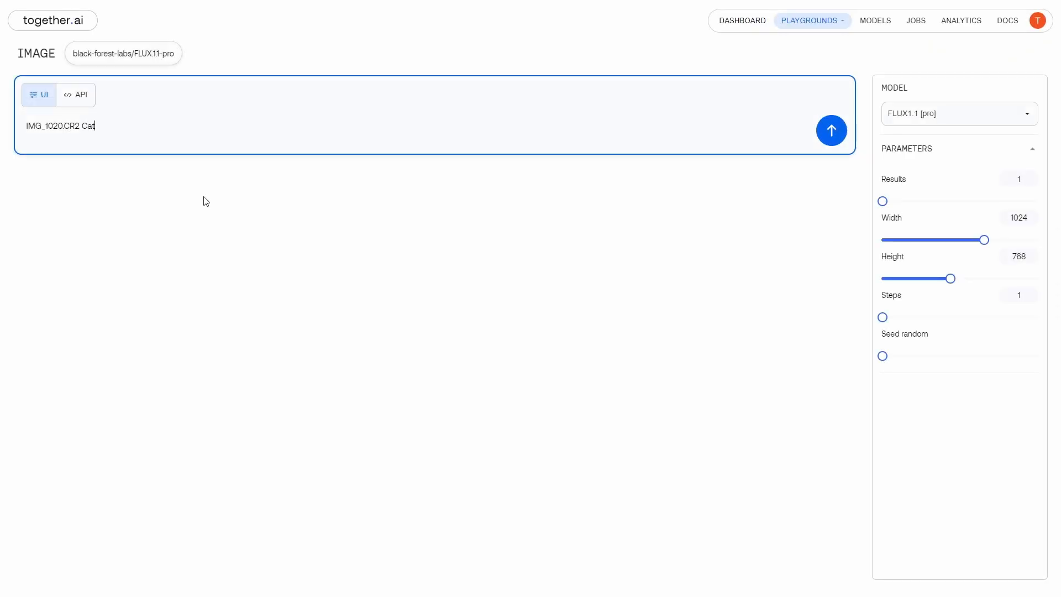
Submit the 'IMG_1020.CR2 Cat' prompt to generate a FLUX1.1 [pro] image
left_click(830, 130)
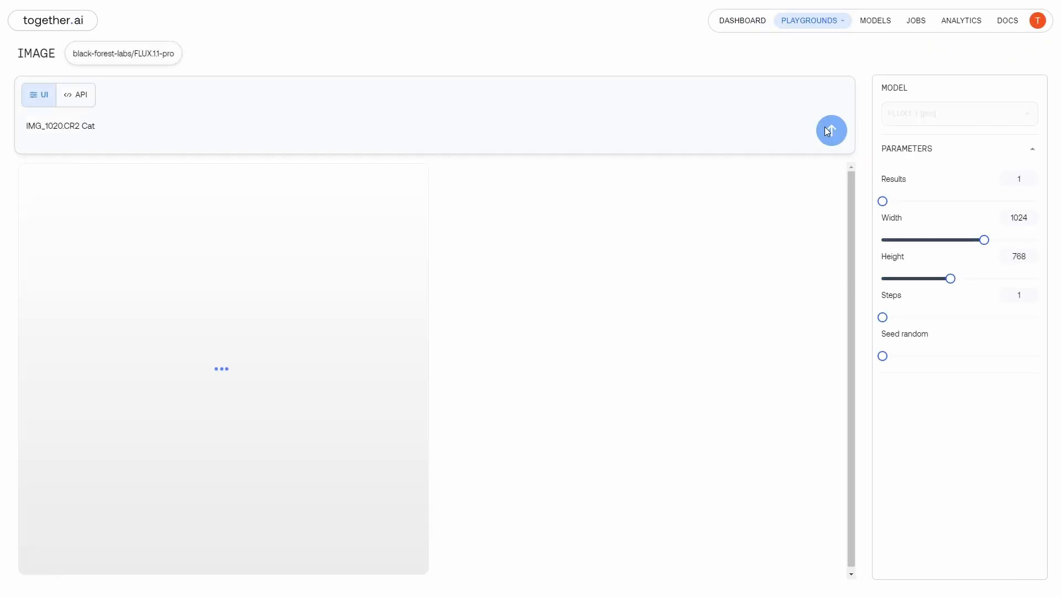